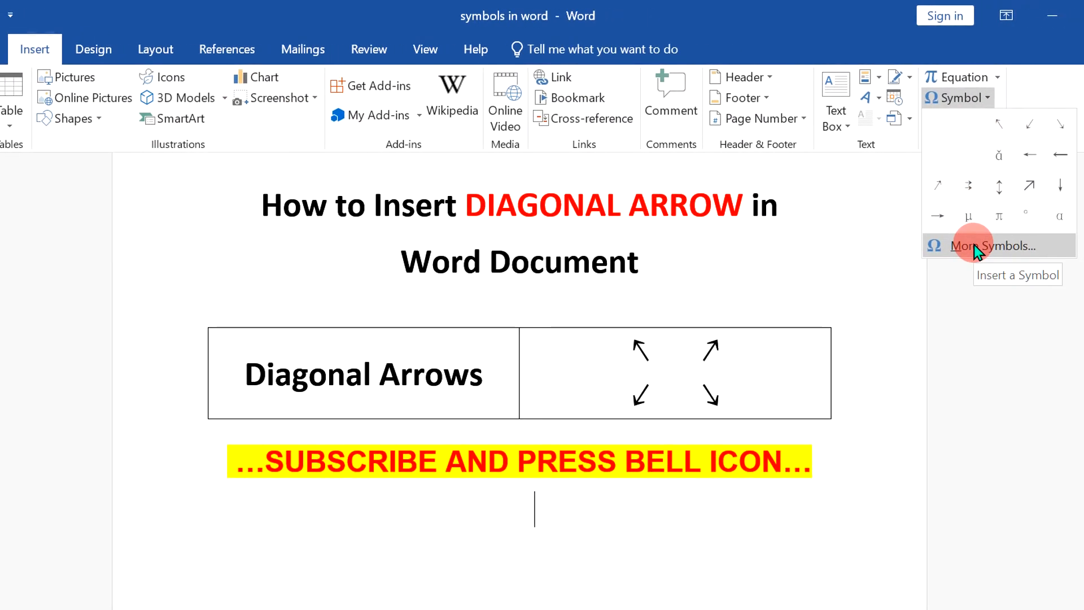
Open the Symbol dialog via Insert > Symbol > More Symbols.
left_click(991, 245)
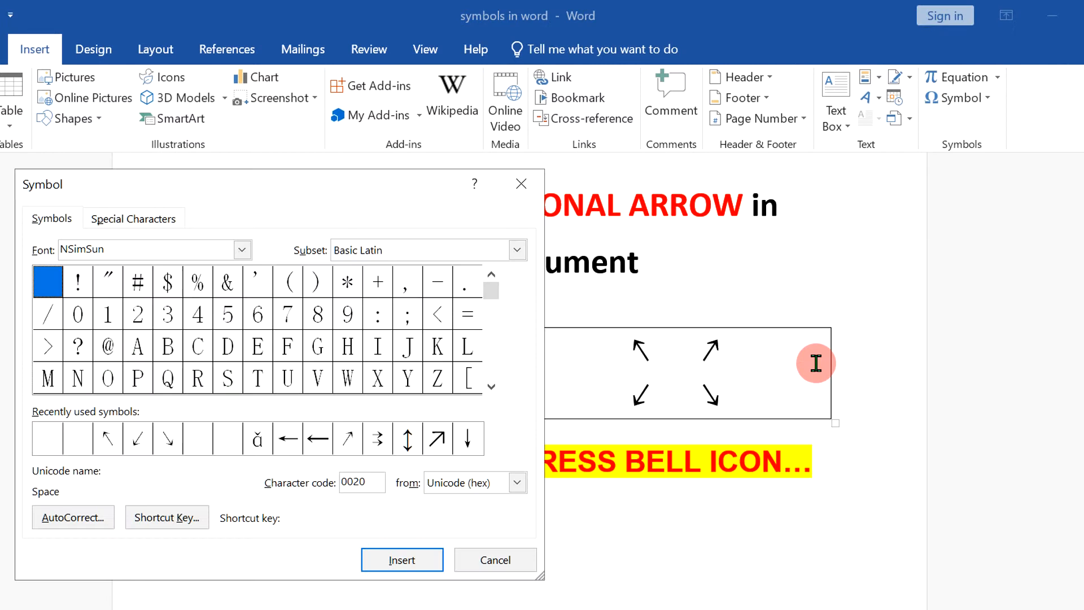
mouse_move(271, 202)
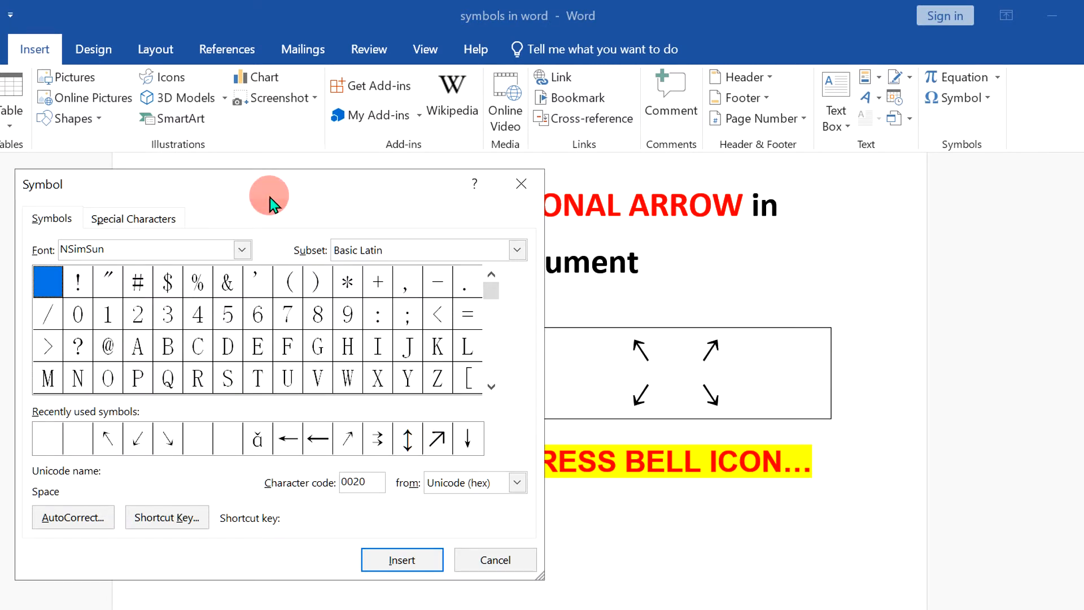
Set the Symbol dialog font to (normal text) and the subset to Arrows.
left_click(242, 249)
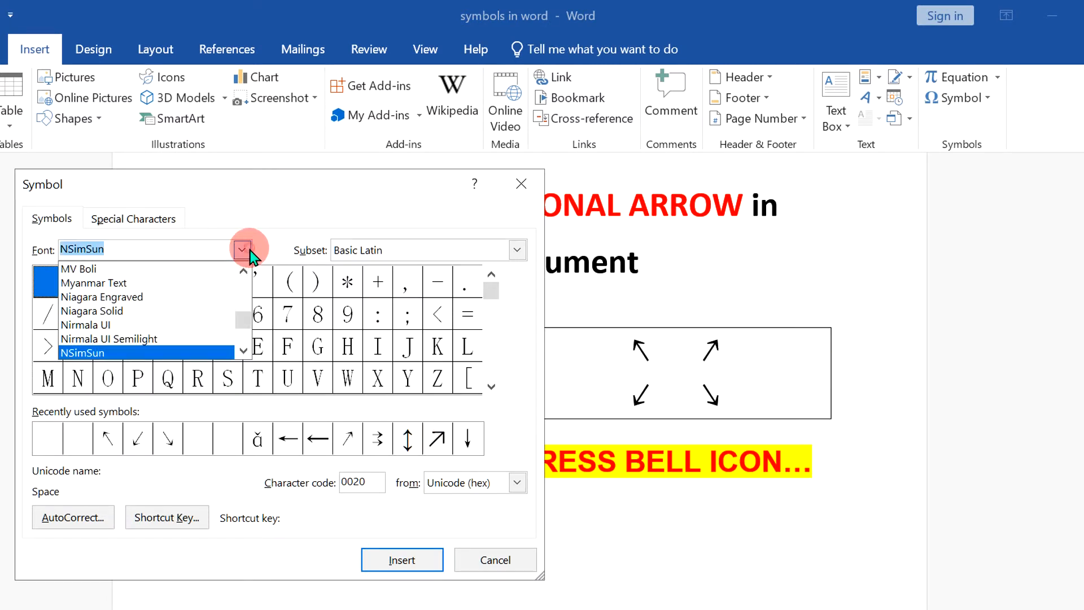
left_click(241, 249)
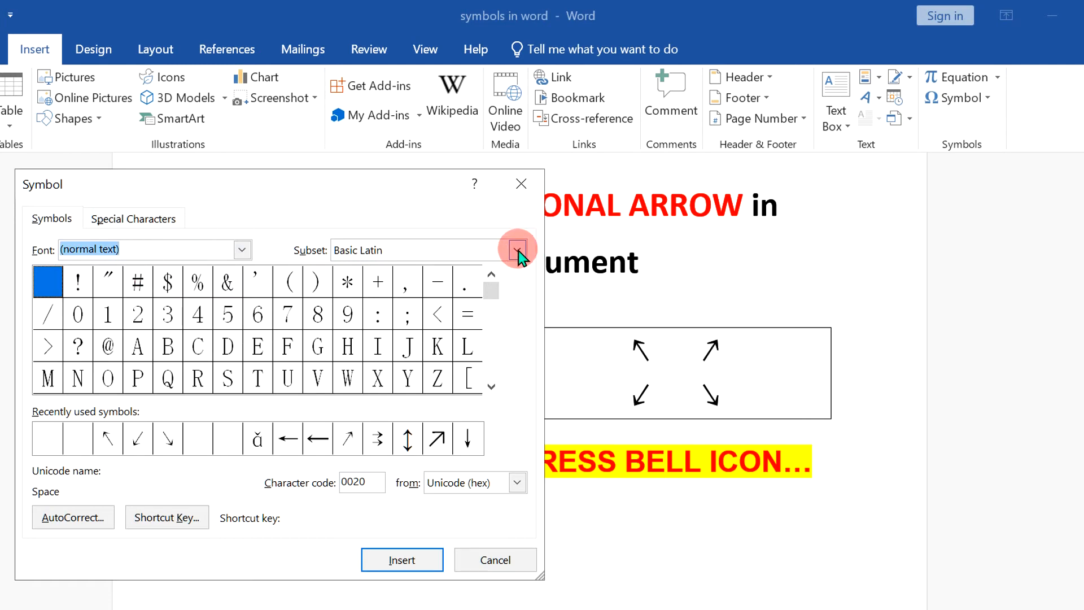
left_click(516, 249)
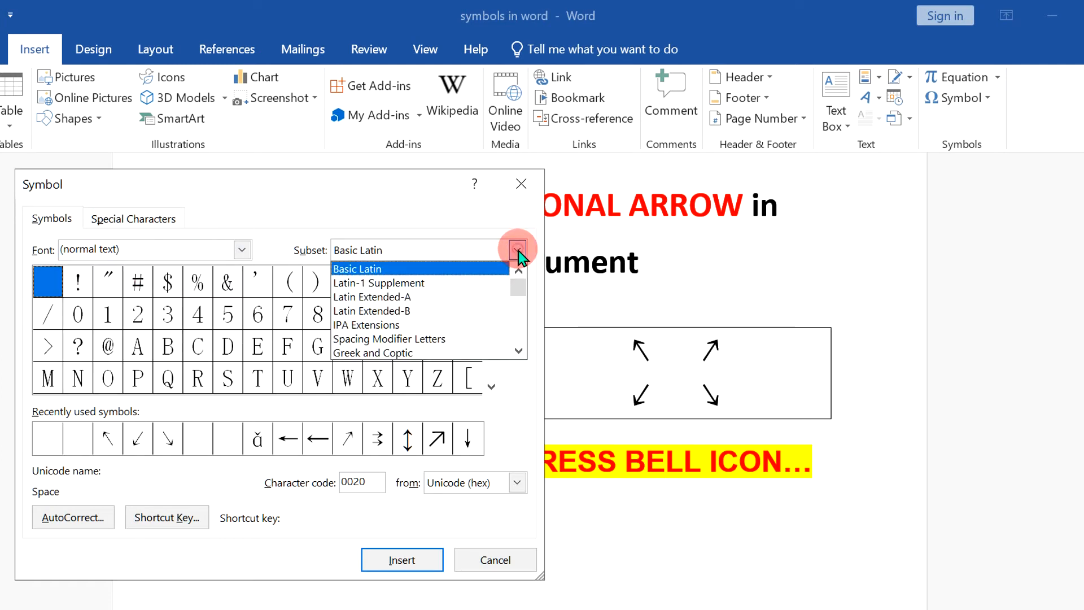
left_click(349, 352)
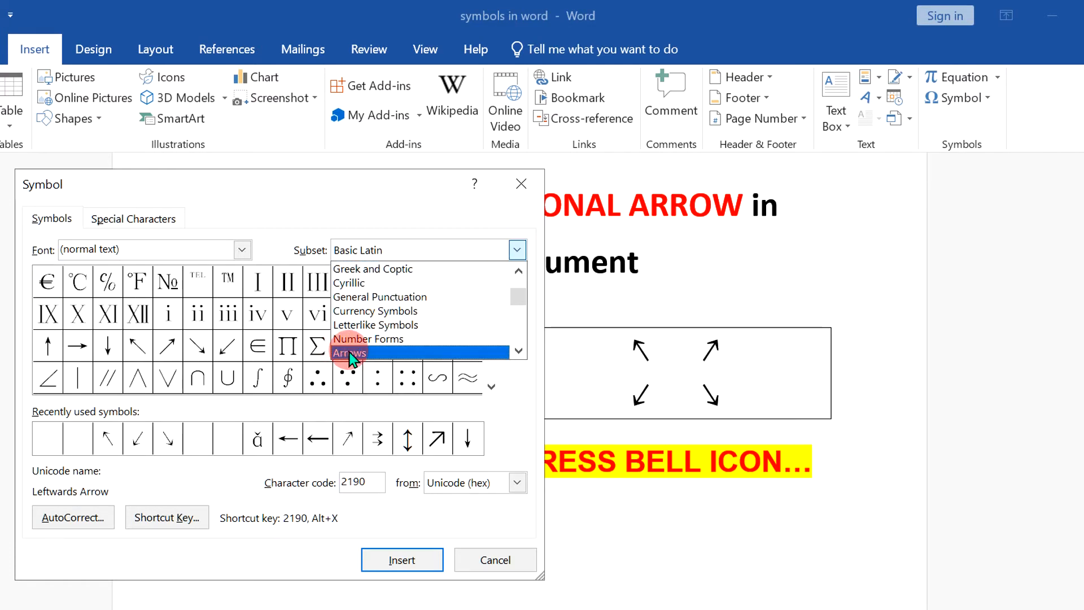
left_click(349, 353)
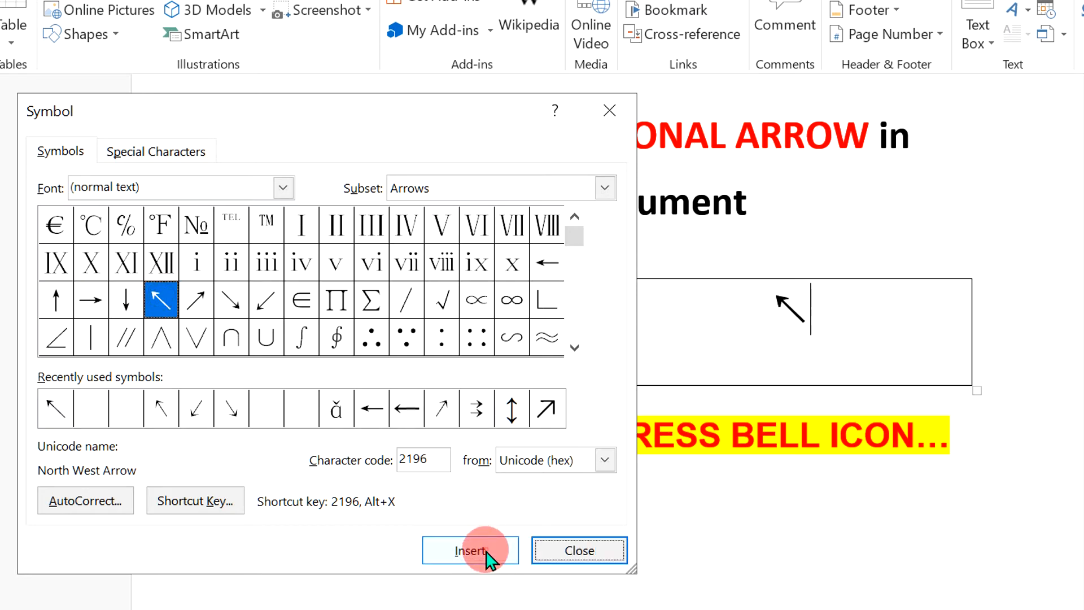
Insert the diagonal arrows ↖ ↗ ↘ ↙ into the table cell.
left_click(469, 551)
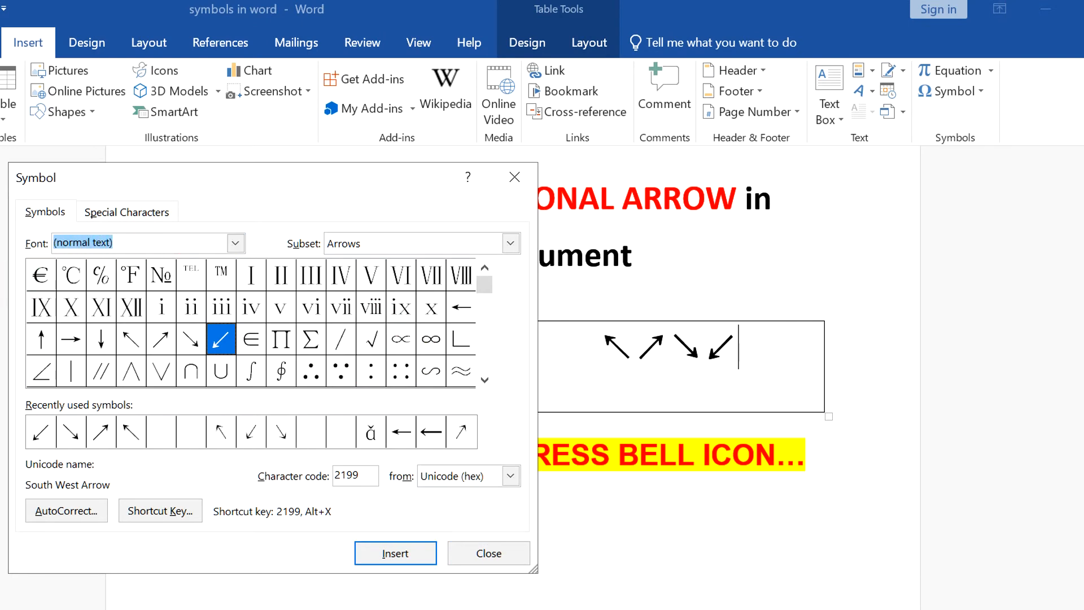
Insert another South West Arrow and a North West Arrow To Long Bar.
left_click(145, 242)
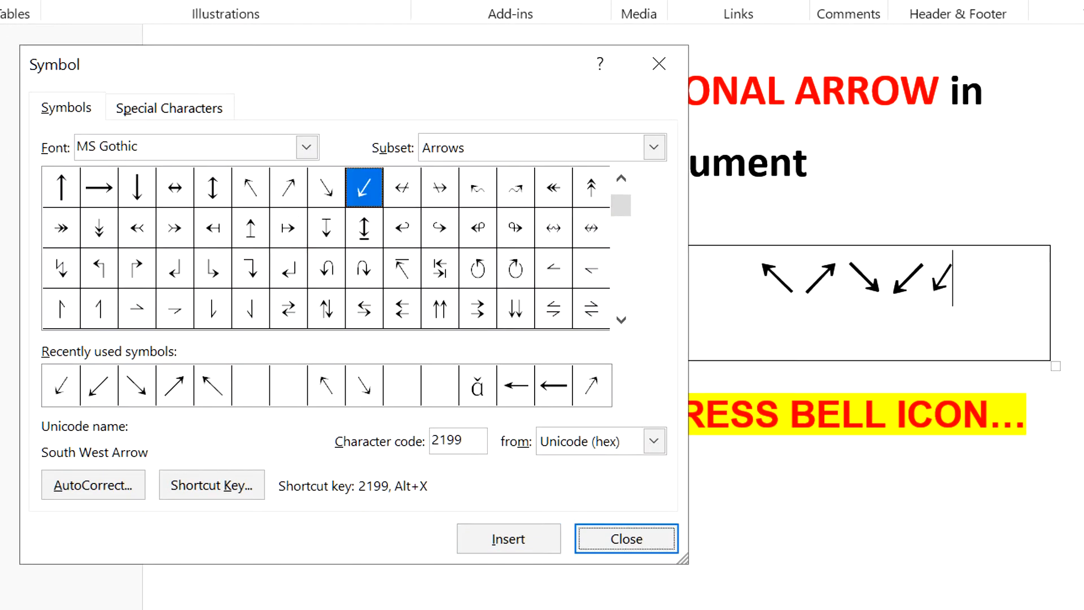
mouse_move(247, 228)
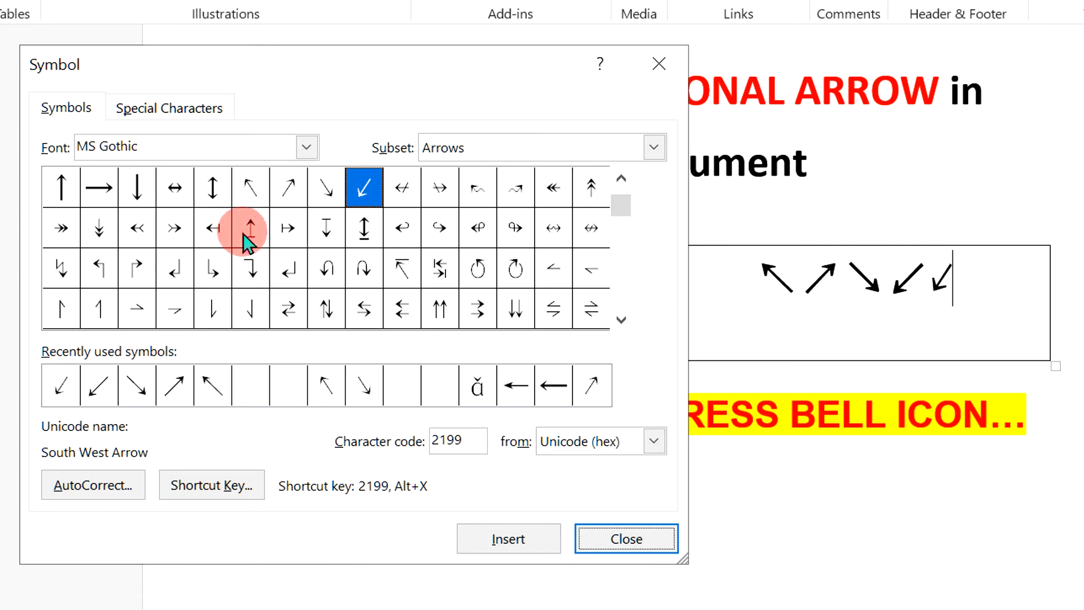
mouse_move(401, 269)
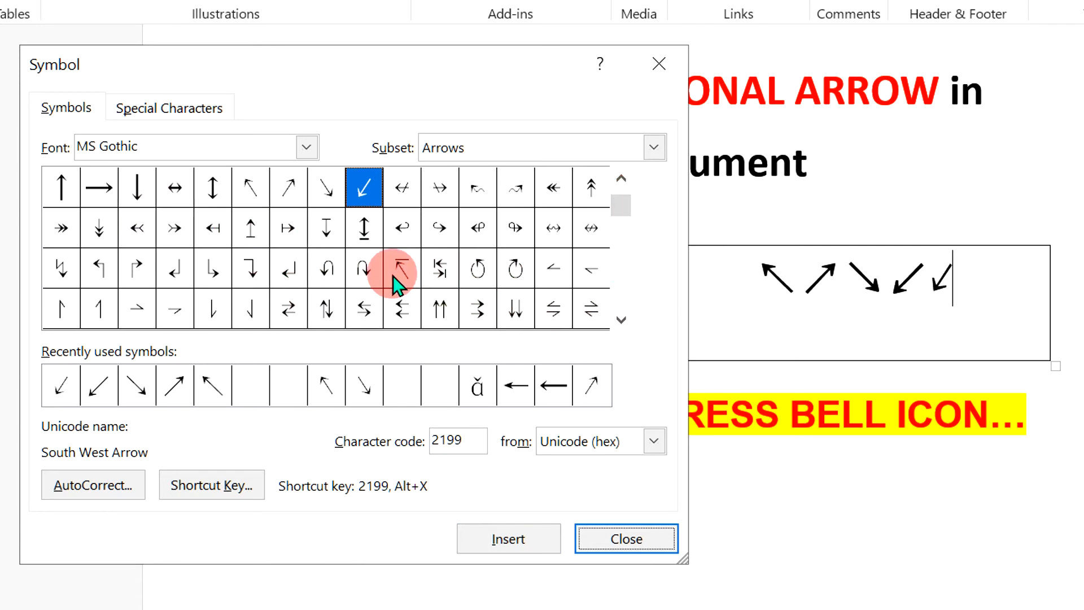
left_click(402, 268)
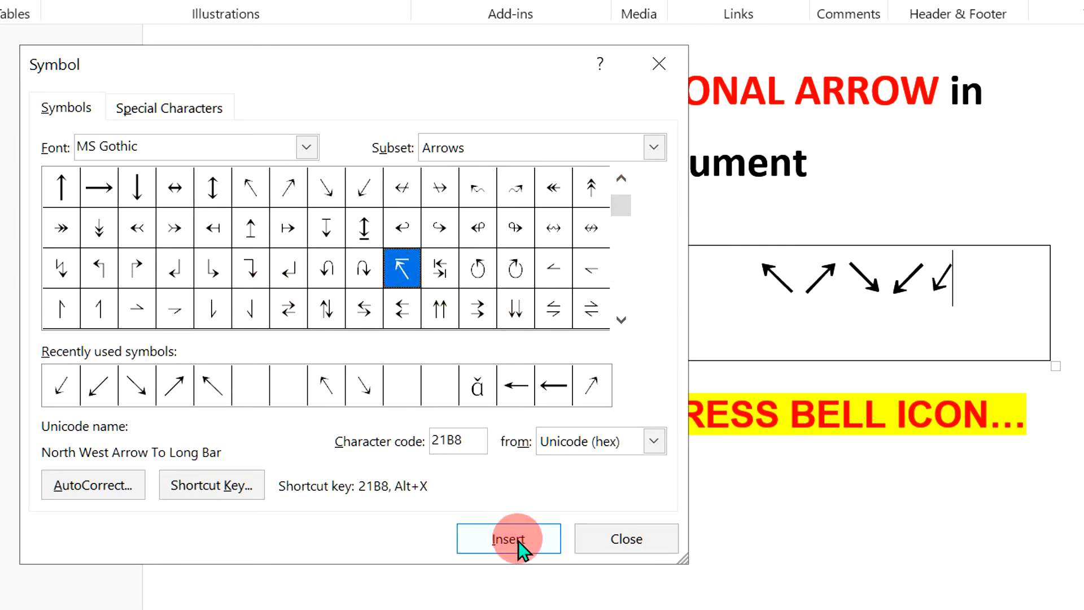
left_click(508, 538)
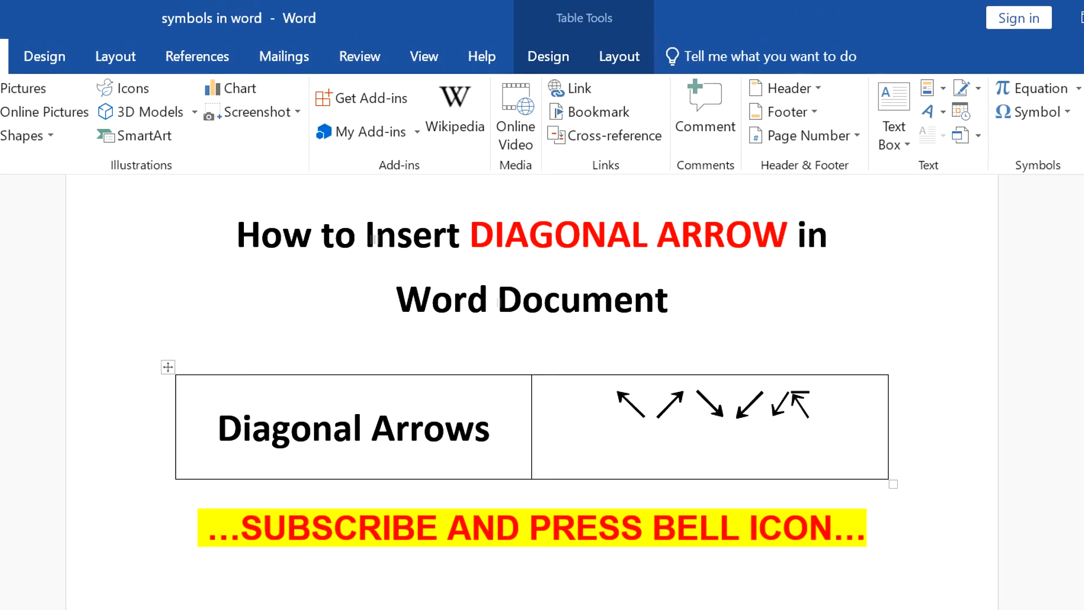